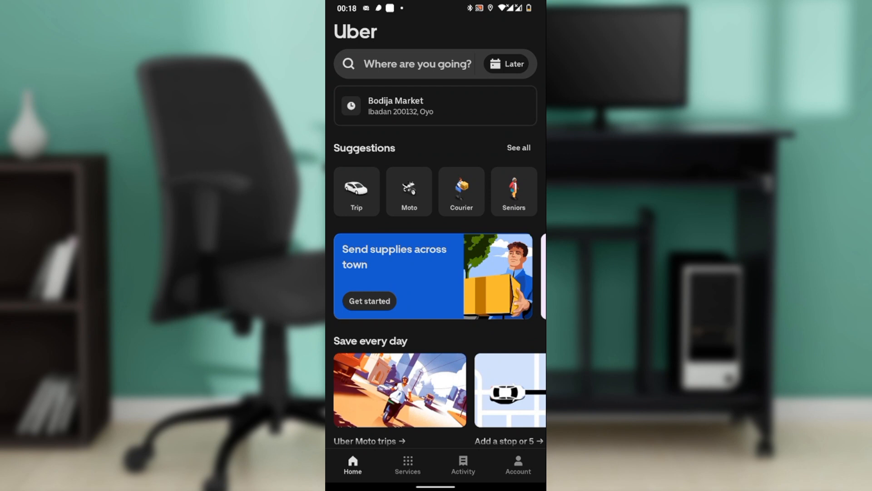
Go to the Account tab showing profile rating, help, wallet and activity shortcuts.
{"action": "scroll", "scroll_direction": "down", "scroll_amount": 3}
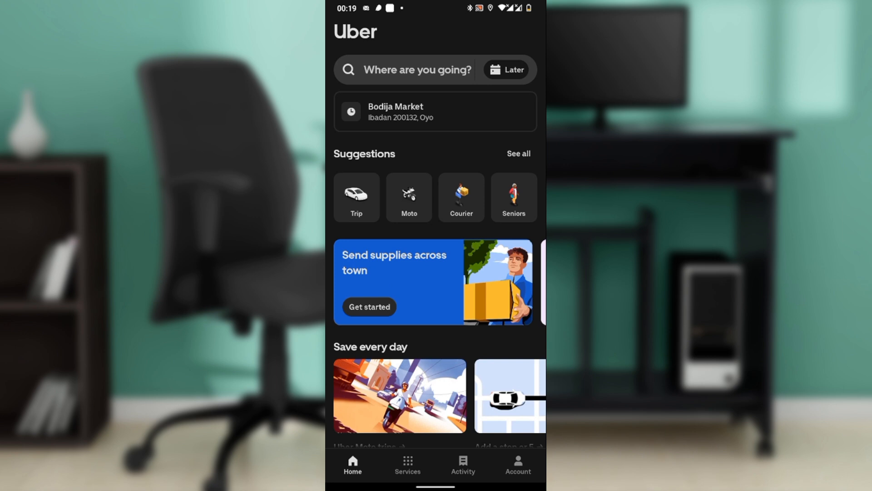
{"action": "left_click", "coordinate": [517, 464]}
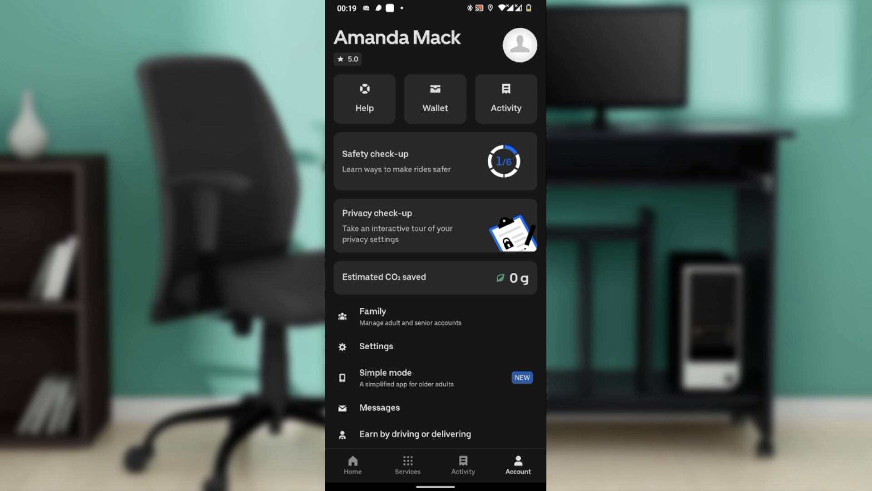
View the Wallet's Uber Cash balance and Payment methods list, which holds only Cash.
{"action": "left_click", "coordinate": [435, 98]}
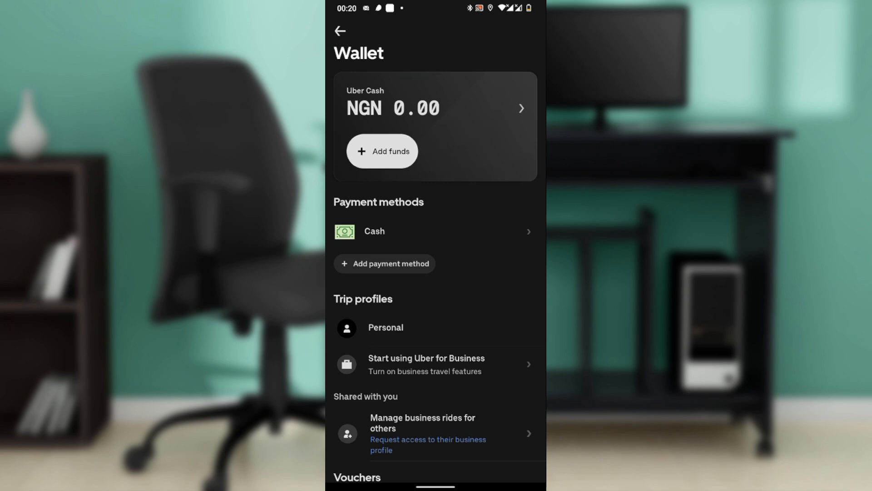
{"action": "scroll", "scroll_direction": "down", "scroll_amount": 3}
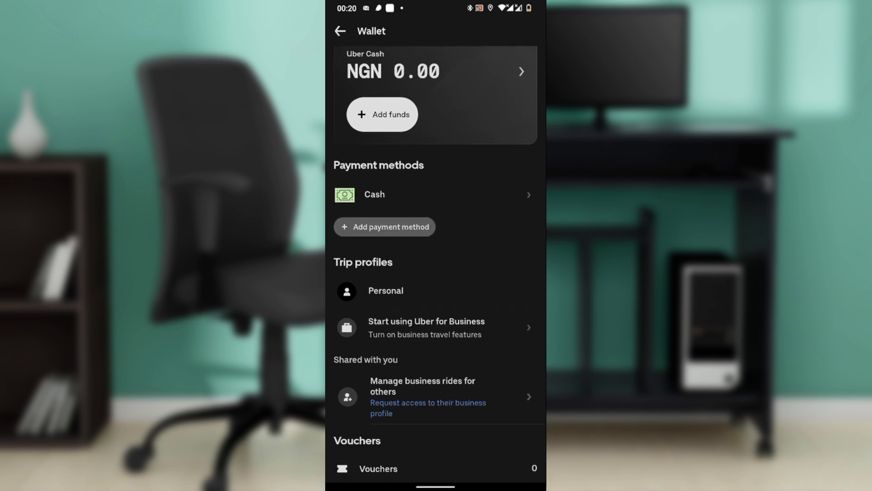
{"action": "left_click", "coordinate": [384, 226]}
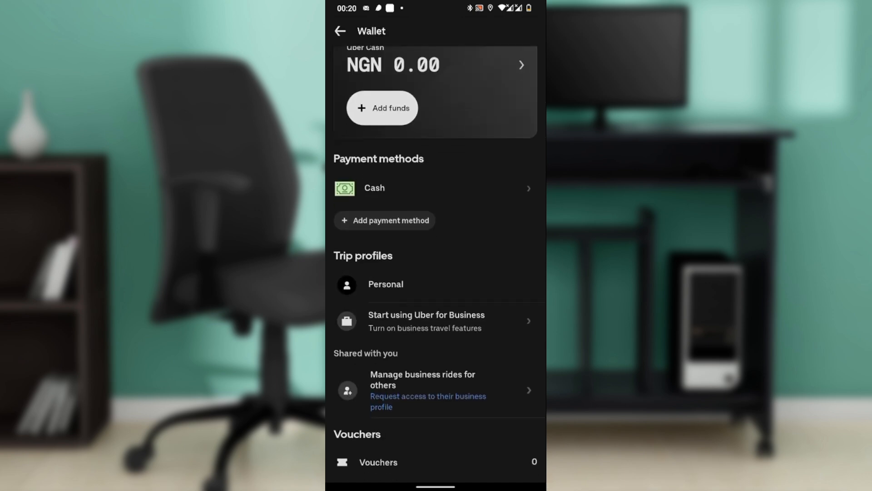
{"action": "scroll", "scroll_direction": "down", "scroll_amount": 3}
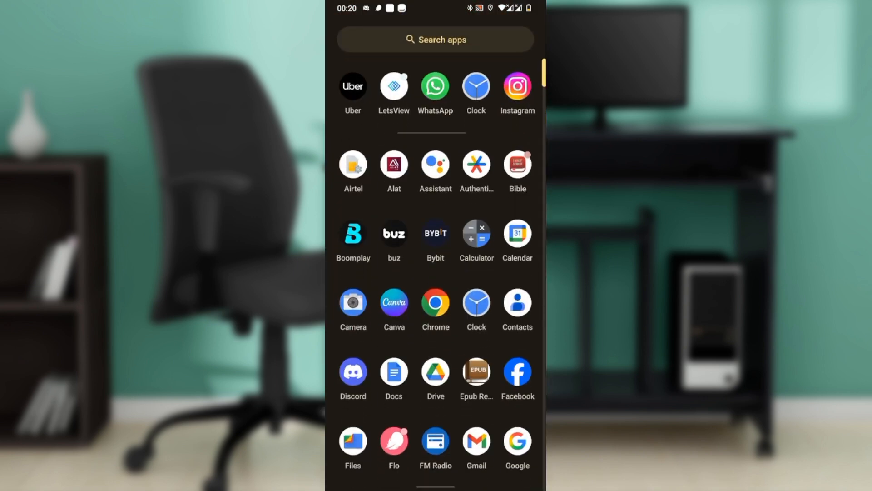
Reopen Uber from the app drawer so the Wallet page shows again.
{"action": "left_click", "coordinate": [353, 86]}
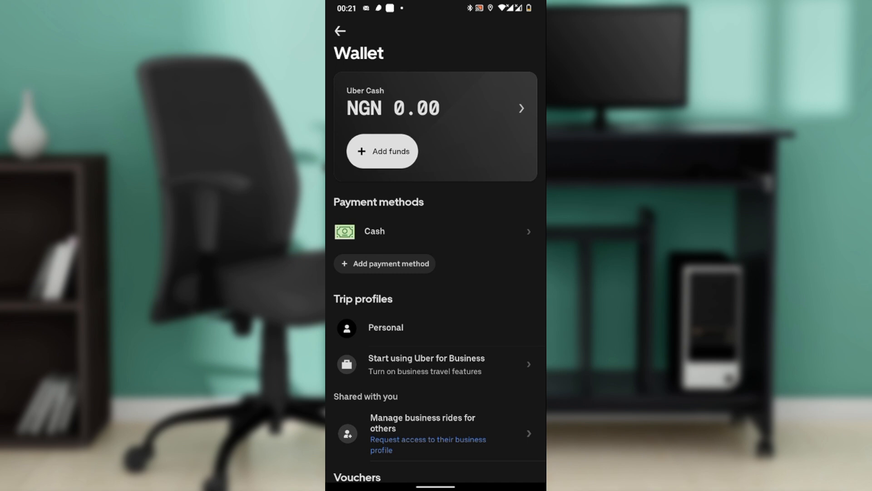
Back out of the Wallet through the account page to the Home tab.
{"action": "scroll", "scroll_direction": "down", "scroll_amount": 3}
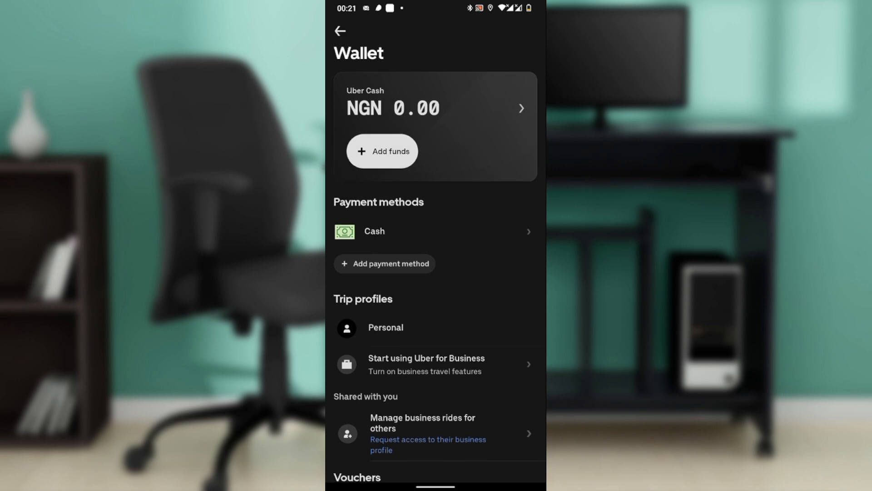
{"action": "left_click", "coordinate": [340, 31]}
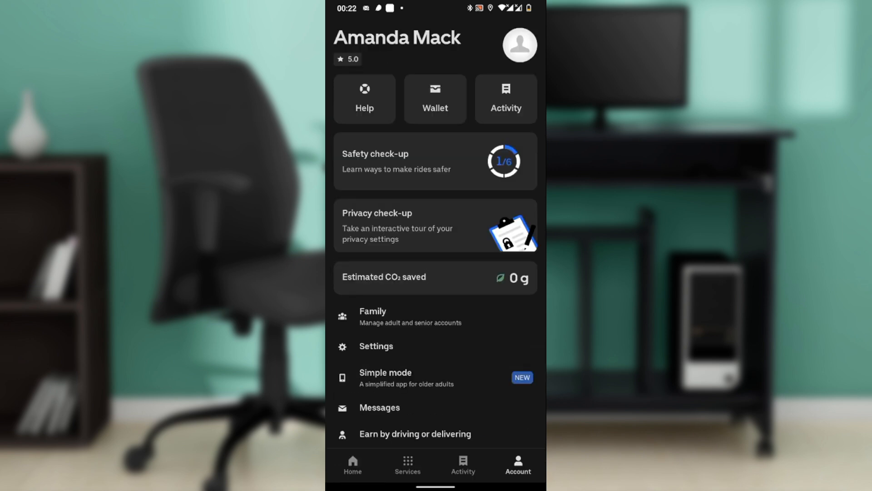
{"action": "left_click", "coordinate": [352, 465]}
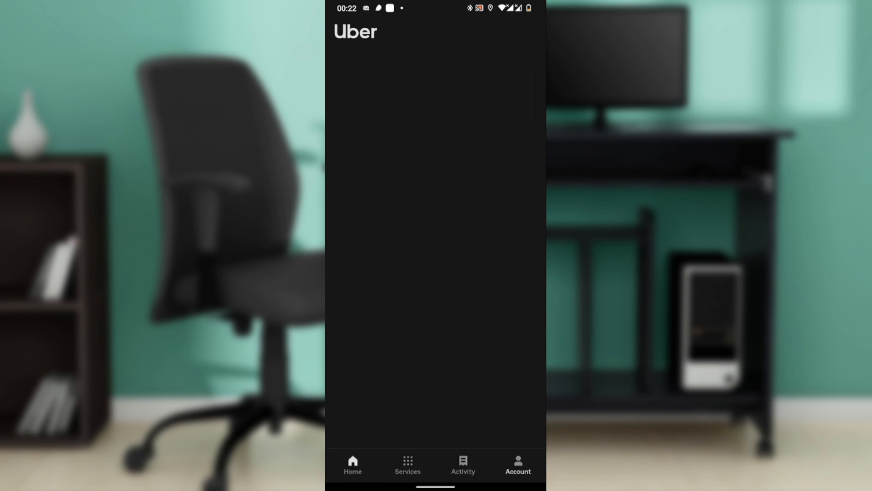